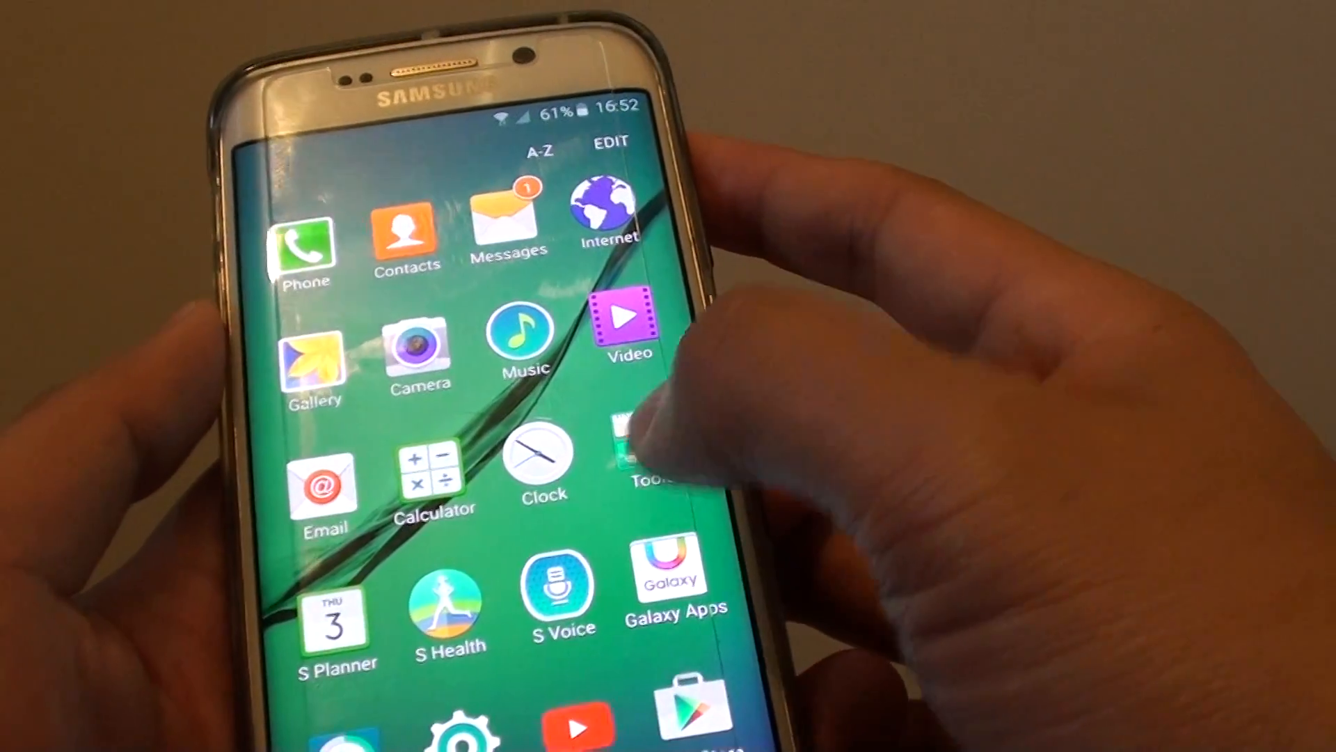
# Open My Files to begin selecting the six photos from Images.
pyautogui.click(648, 460)
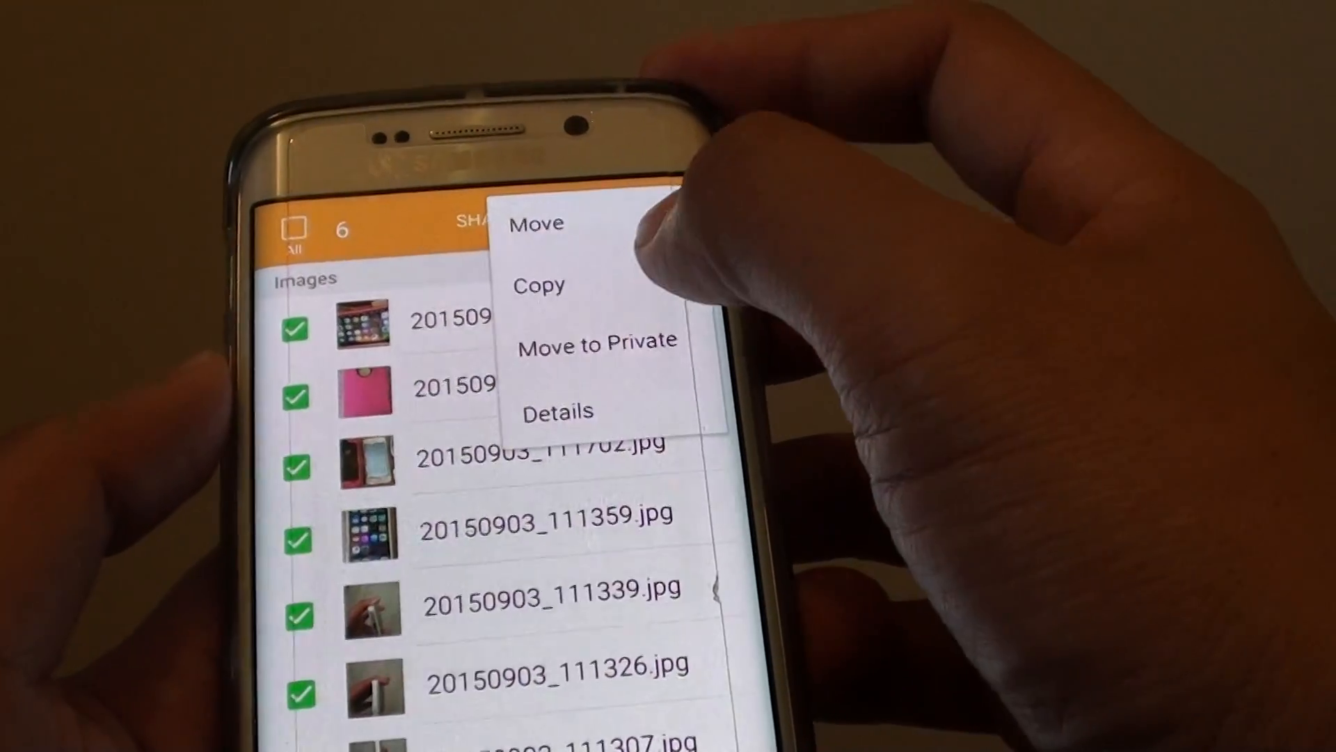
# Copy the six photos and create a new folder named Photes on USB storage A.
pyautogui.click(536, 223)
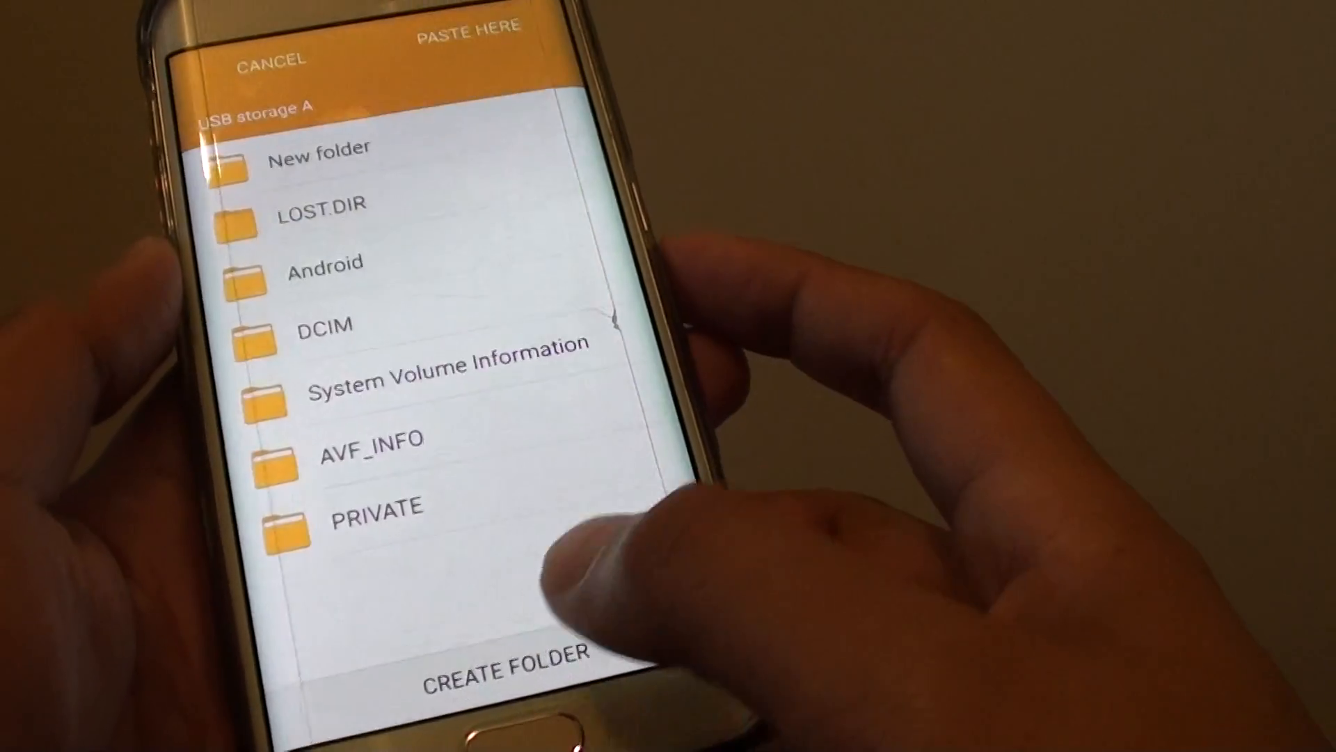
pyautogui.click(496, 676)
pyautogui.write('Pho')
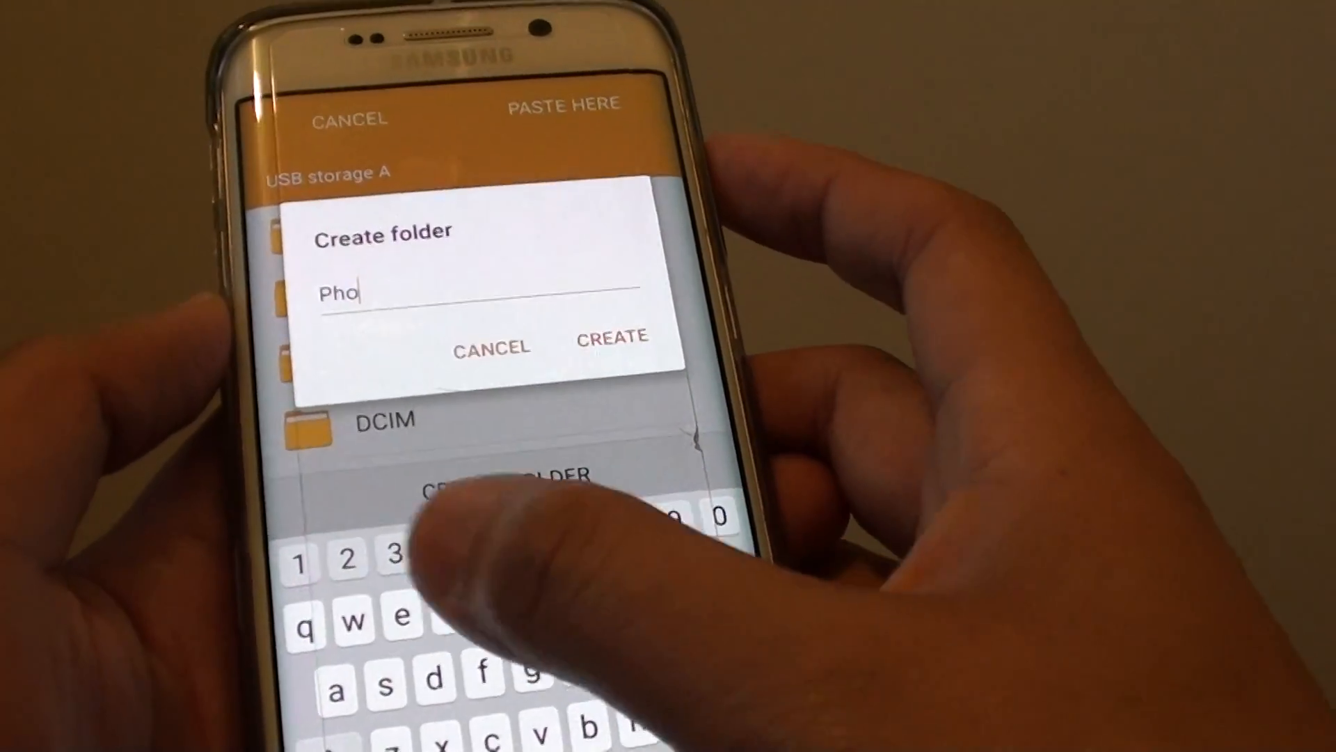
pyautogui.click(613, 337)
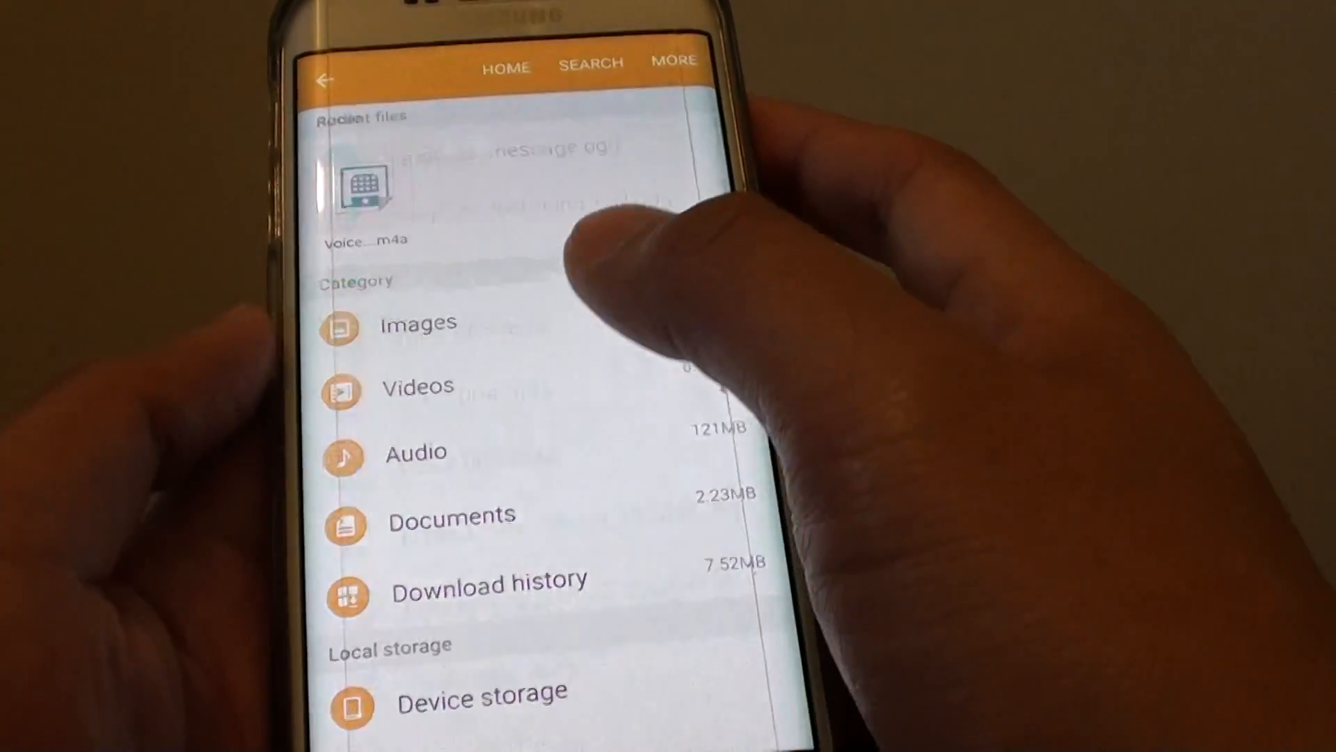
# Copy the Audio tracks and create a folder named 'Musics' on USB storage A.
pyautogui.click(416, 452)
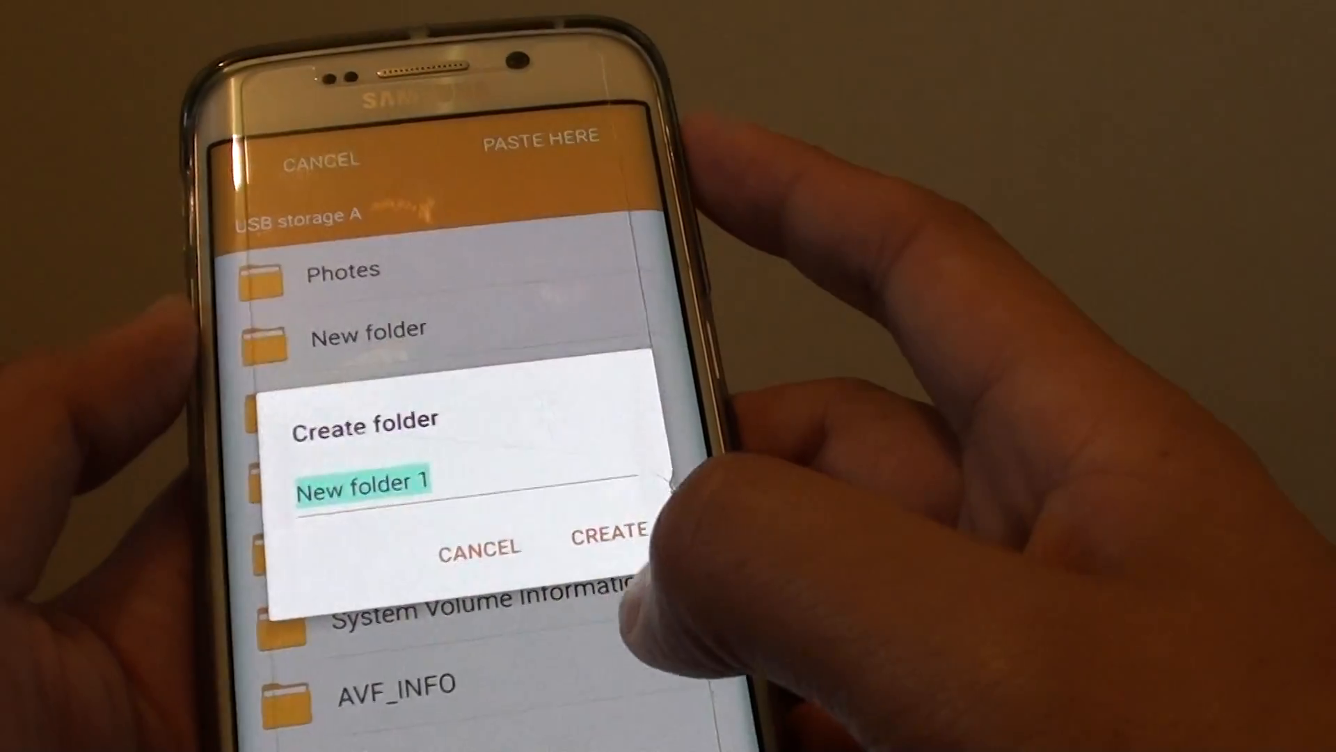
pyautogui.write('Musi')
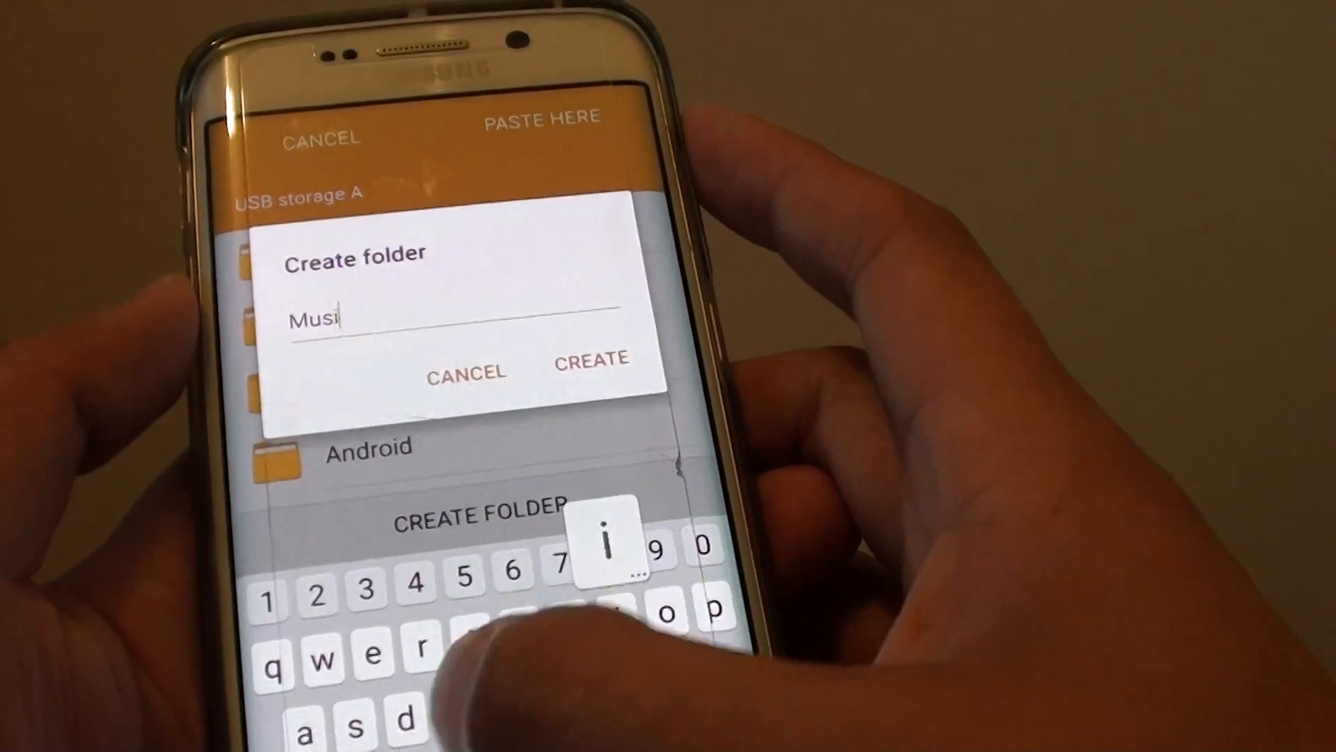
pyautogui.write('cs')
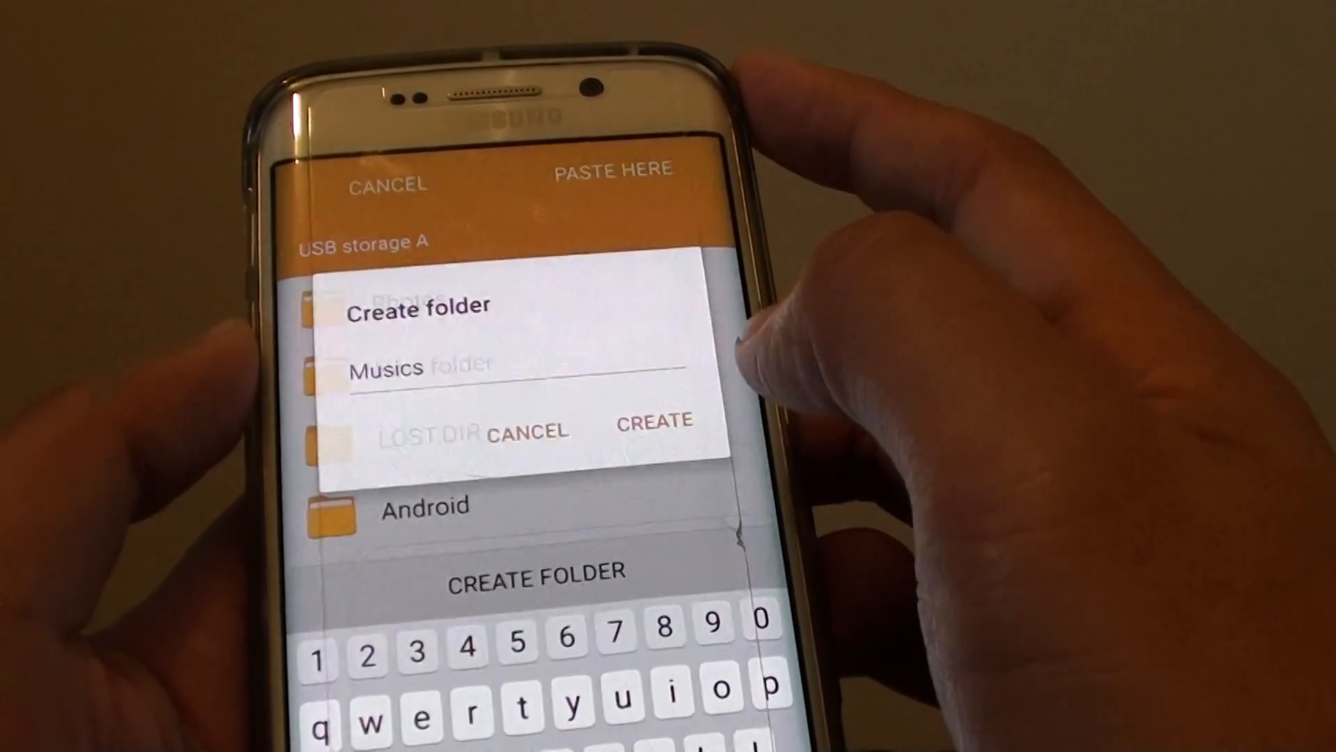
pyautogui.click(653, 420)
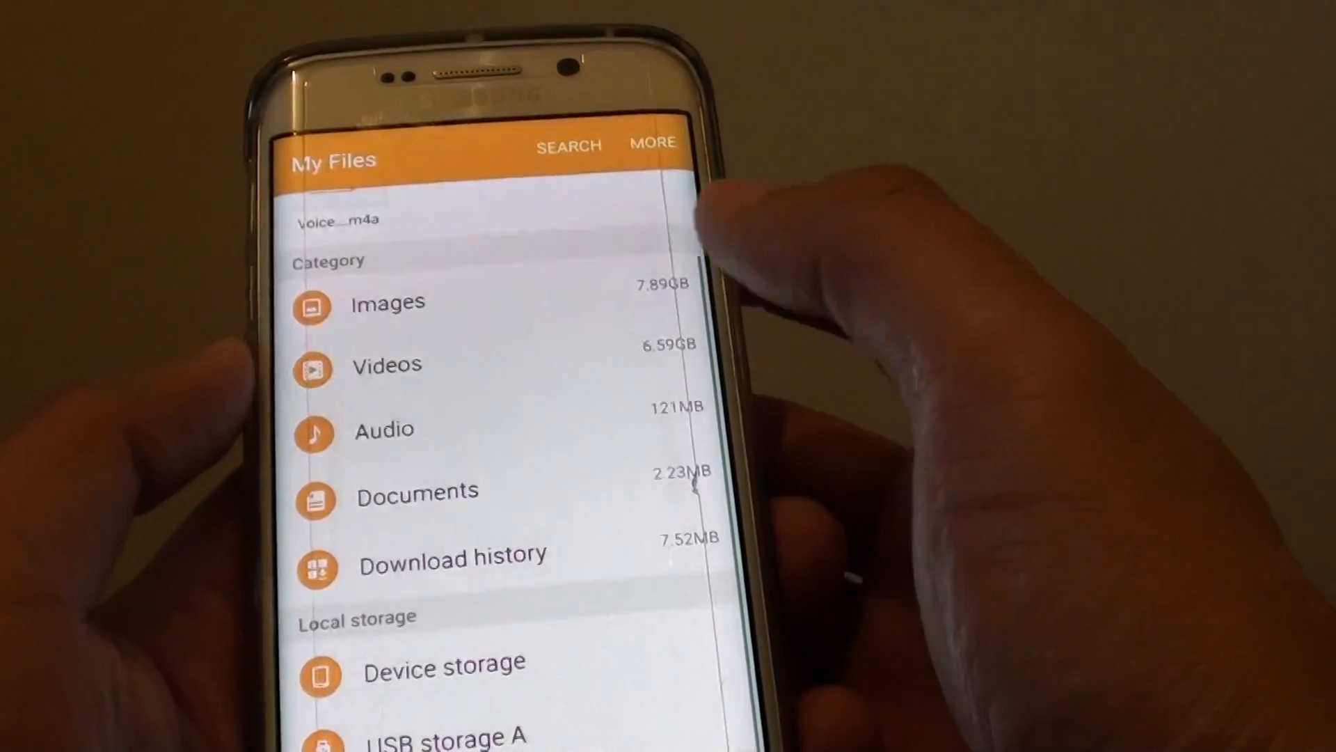
# Copy the seven selected documents, choosing USB storage A as the destination.
pyautogui.click(417, 491)
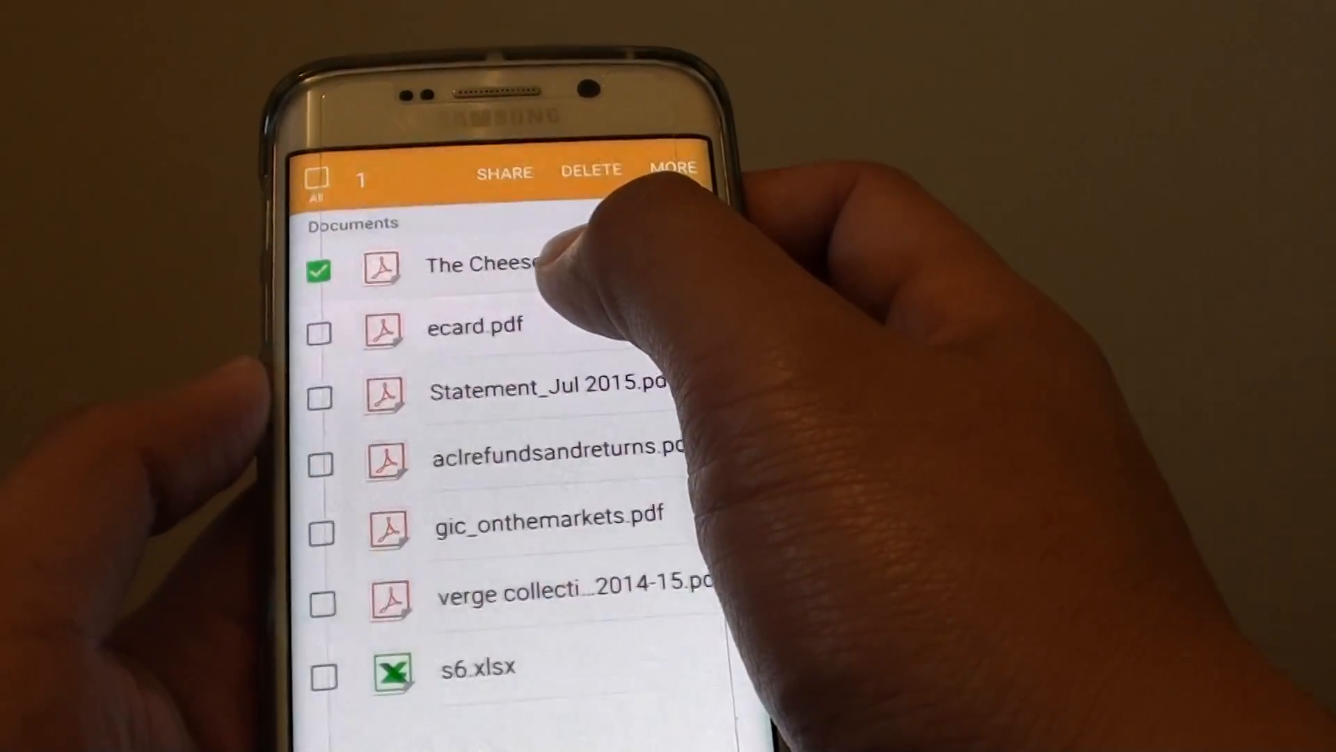
pyautogui.click(323, 187)
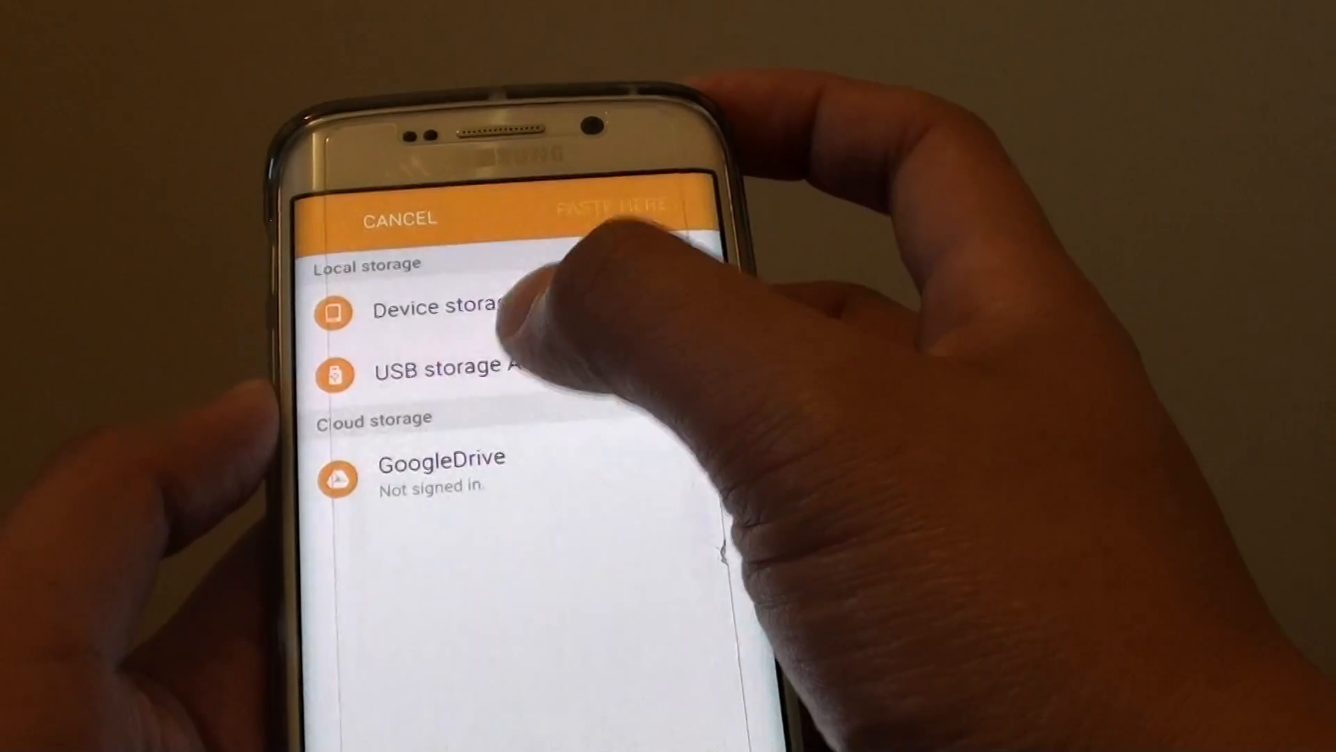
pyautogui.click(435, 373)
pyautogui.write('Docume')
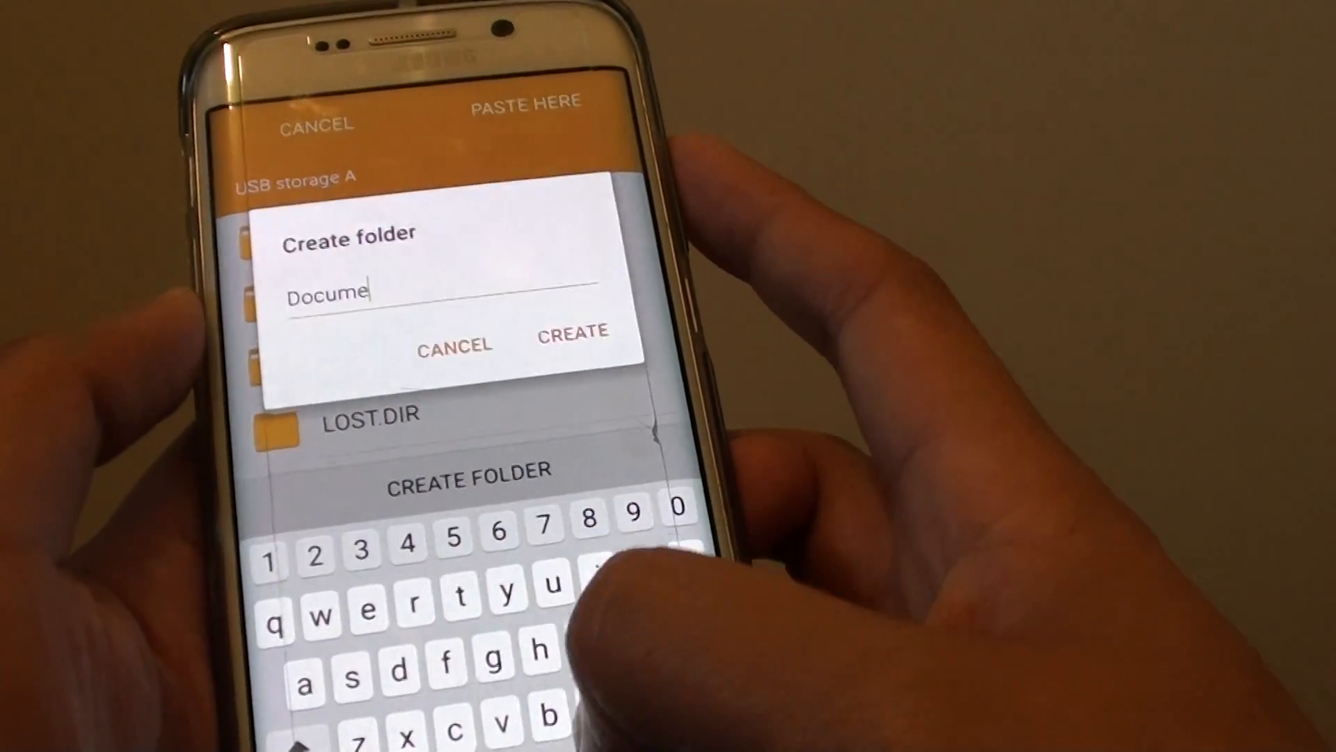
# Create a 'Documents' folder on USB storage A and paste the documents into it.
pyautogui.write('nts')
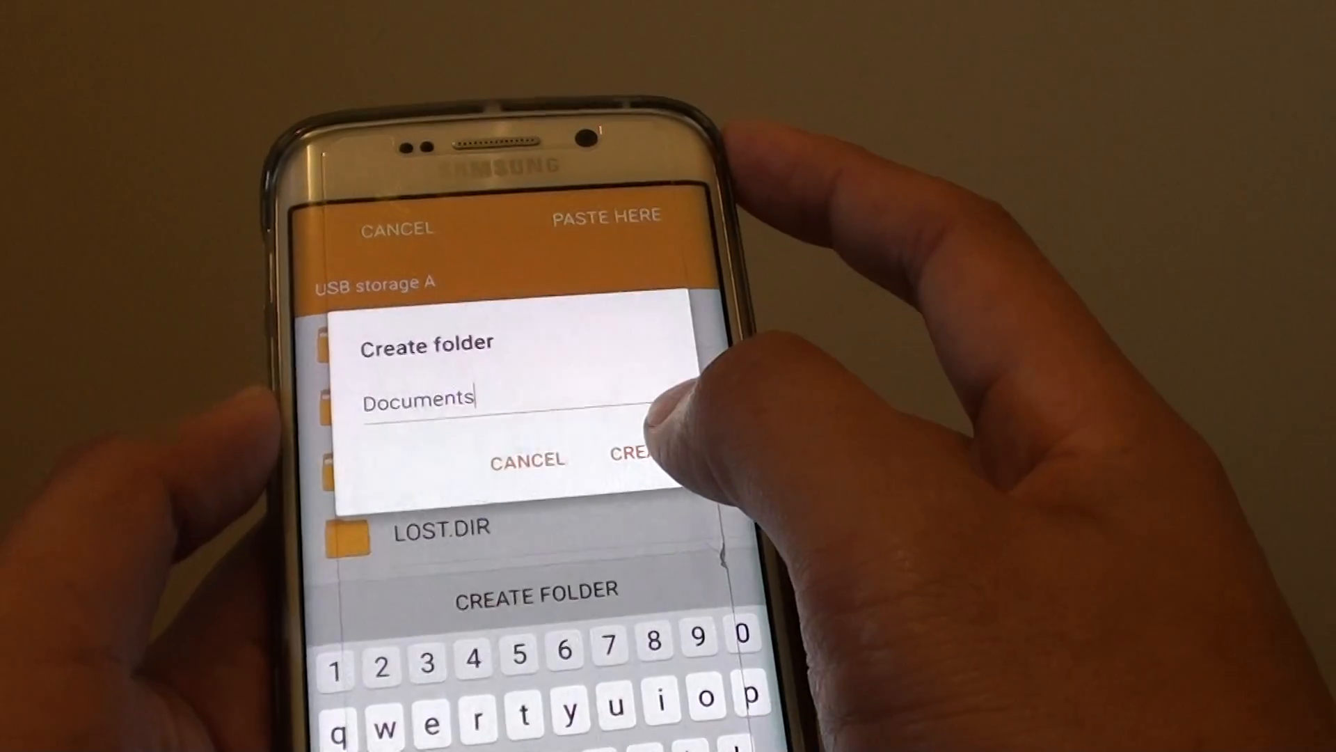
pyautogui.click(634, 454)
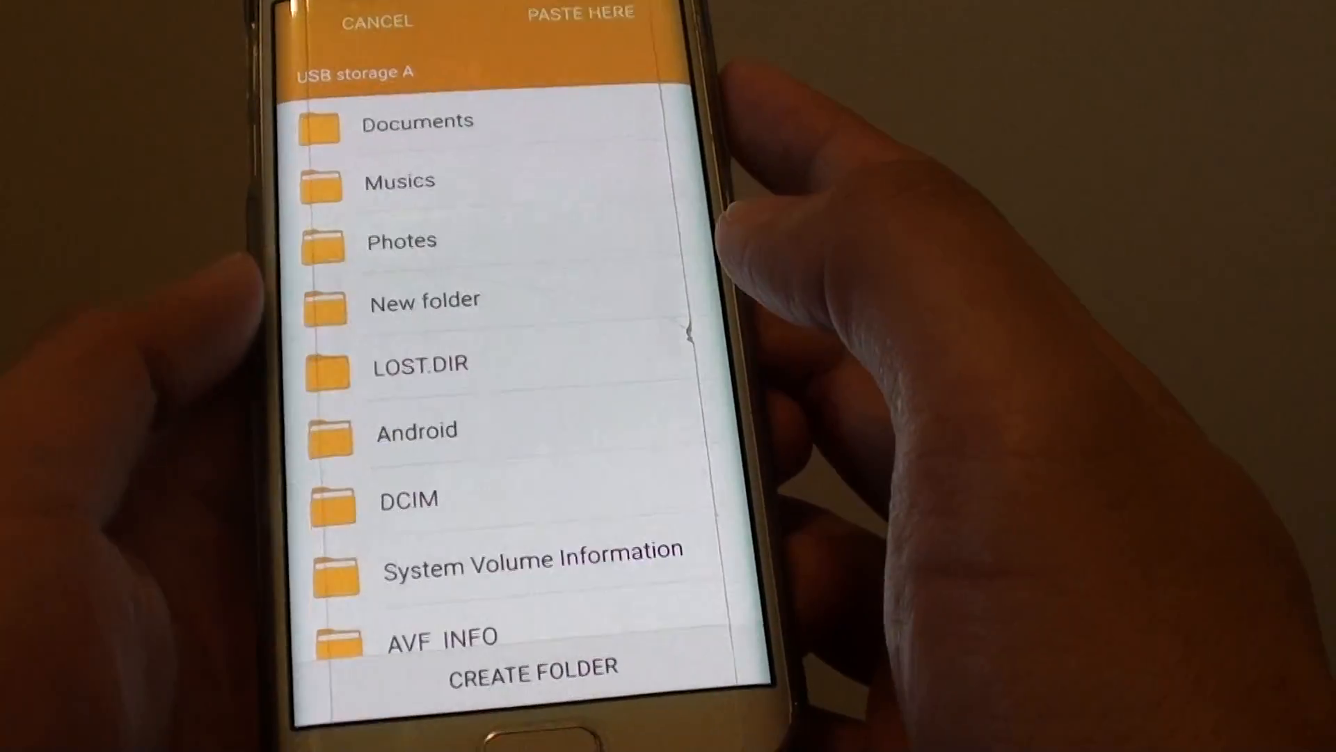
pyautogui.click(417, 121)
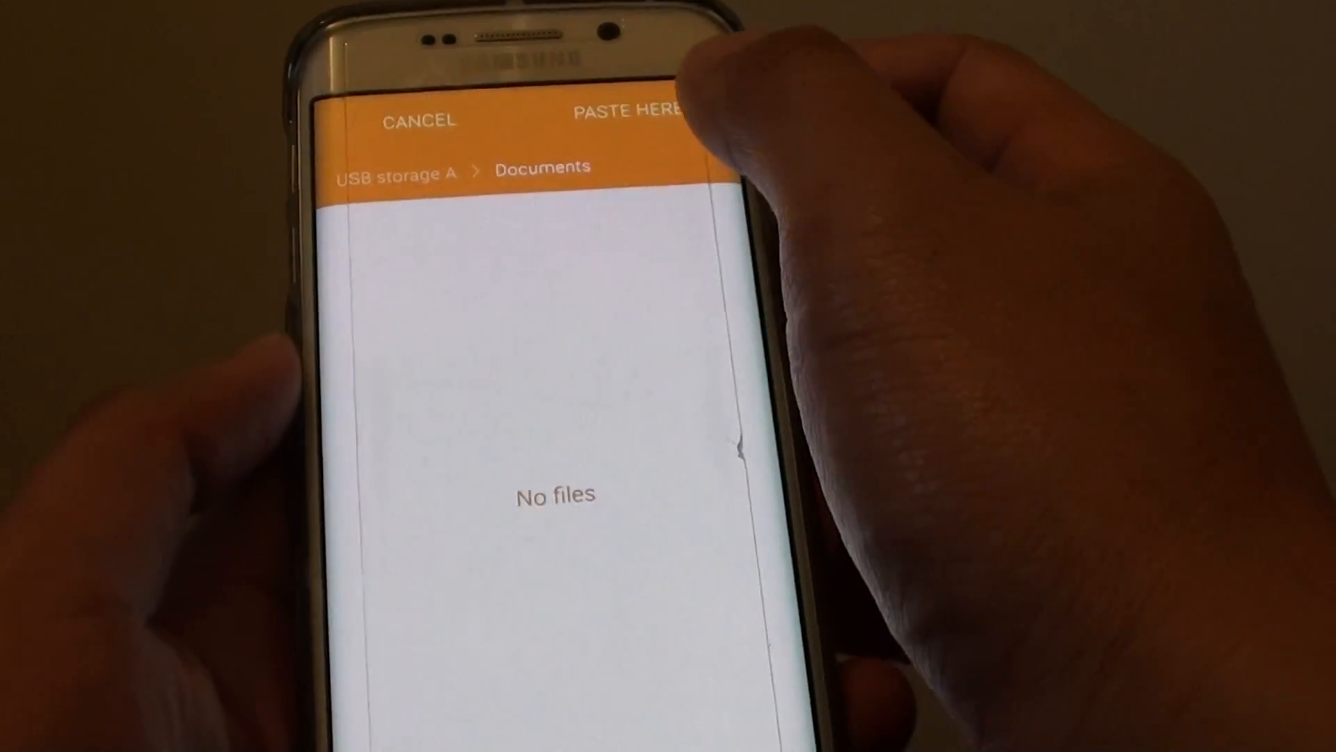
pyautogui.click(629, 110)
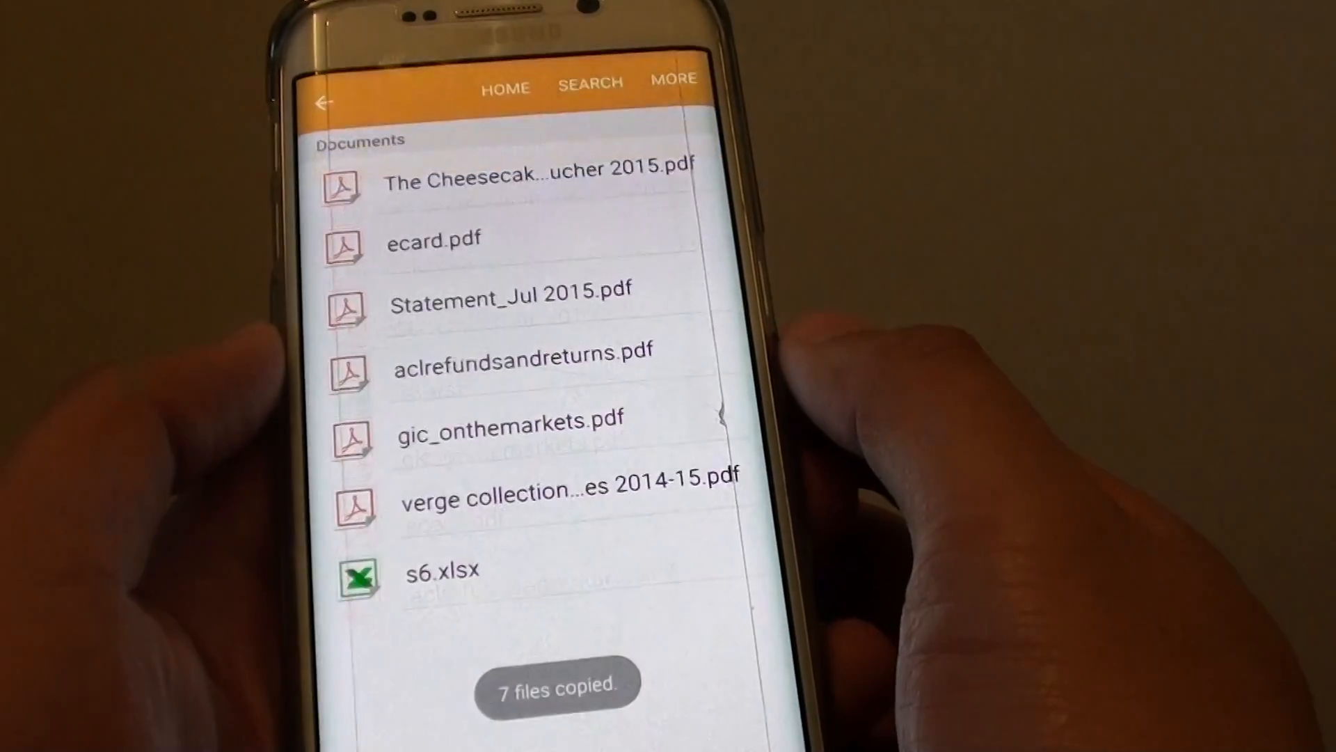